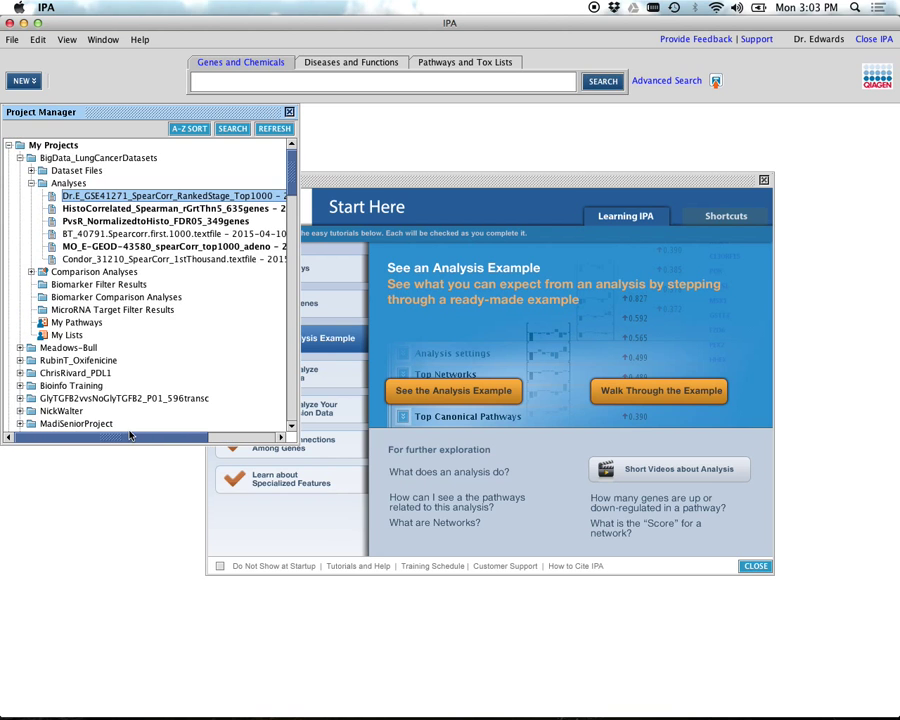
mouse_move(112, 272)
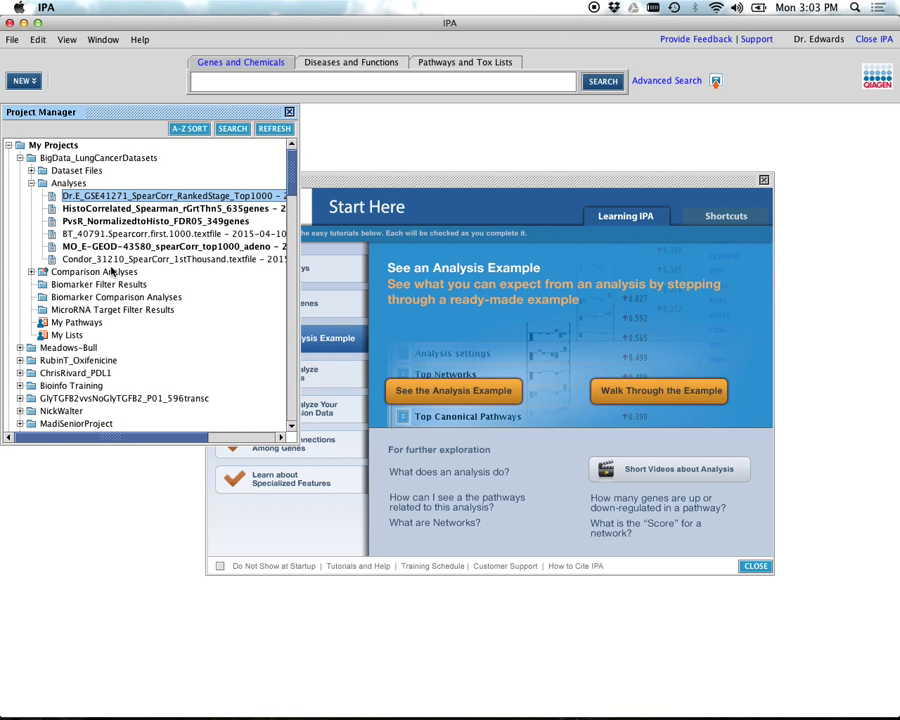
- Select the Comparison Analyses folder in the lung cancer project to reach New Comparison Analysis
click(92, 272)
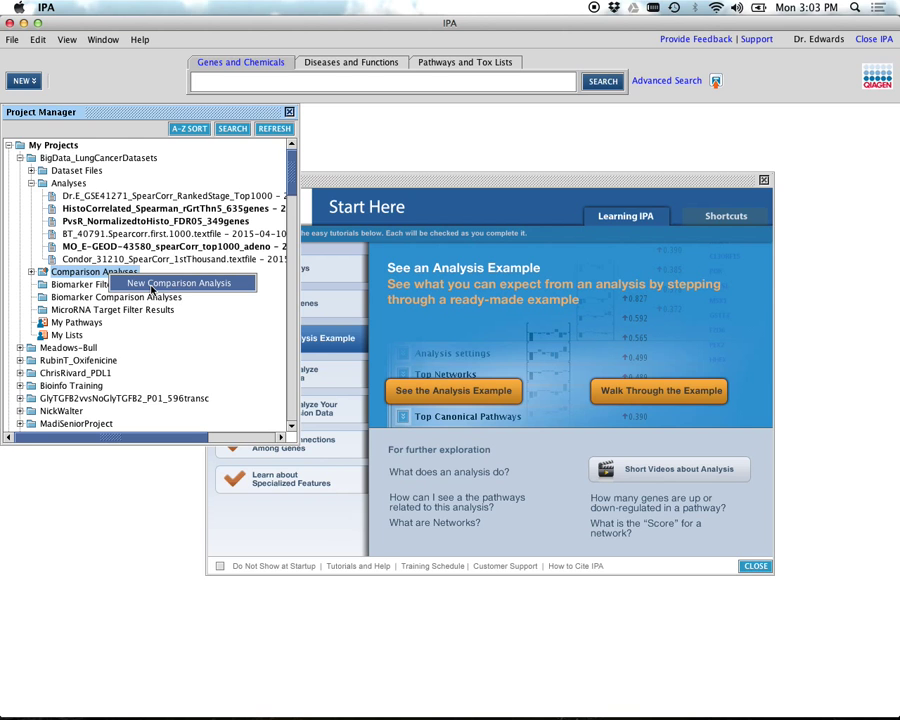
- Create a comparison from the BigData_LungCancerDatasets analyses, adding them to Analyses to Compare
click(180, 284)
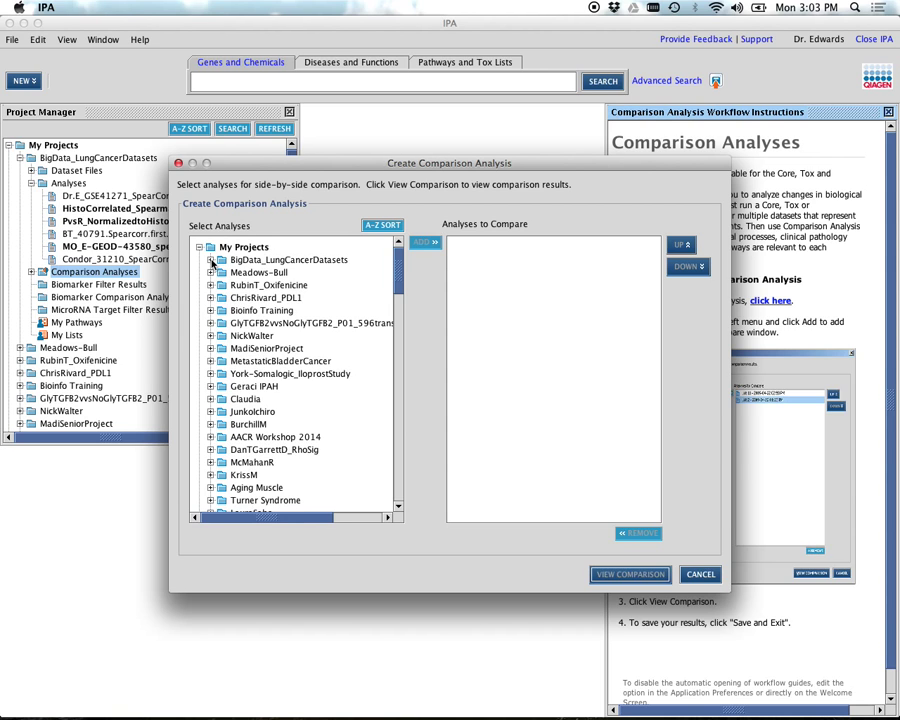
click(212, 260)
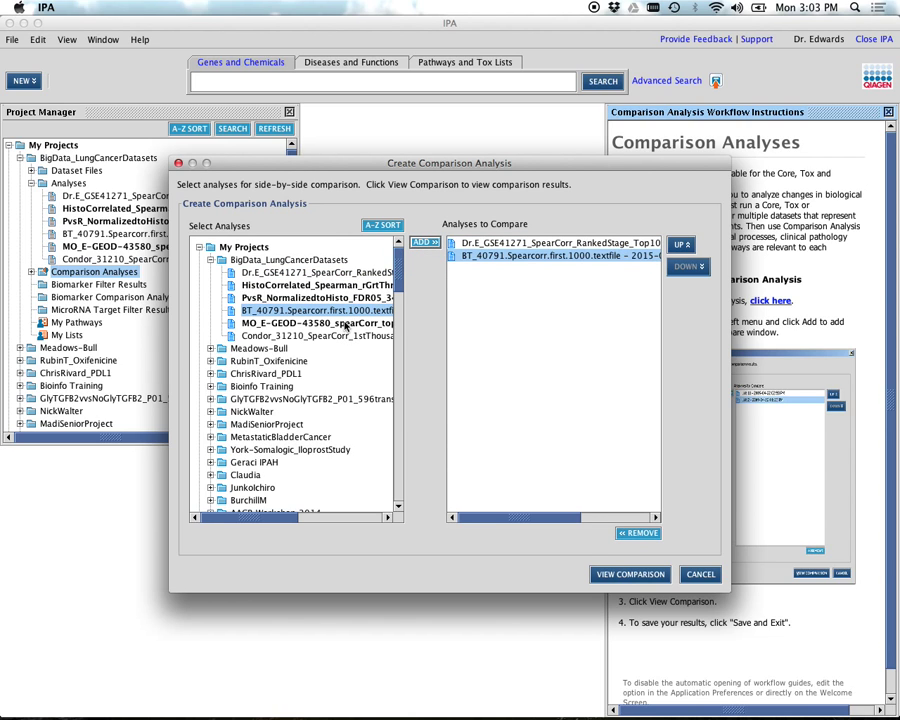
click(316, 324)
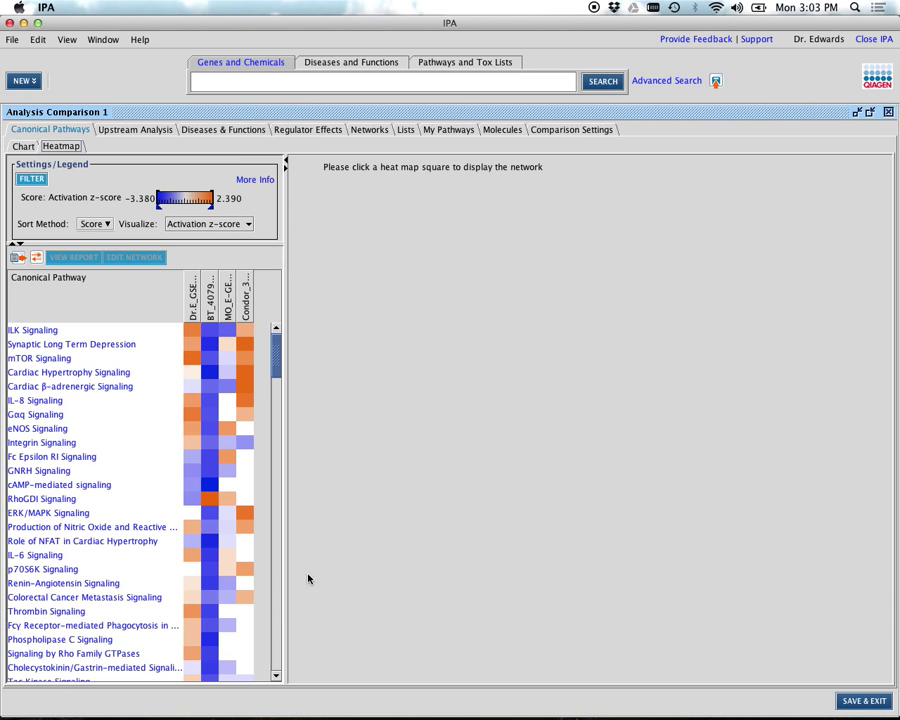
mouse_move(94, 178)
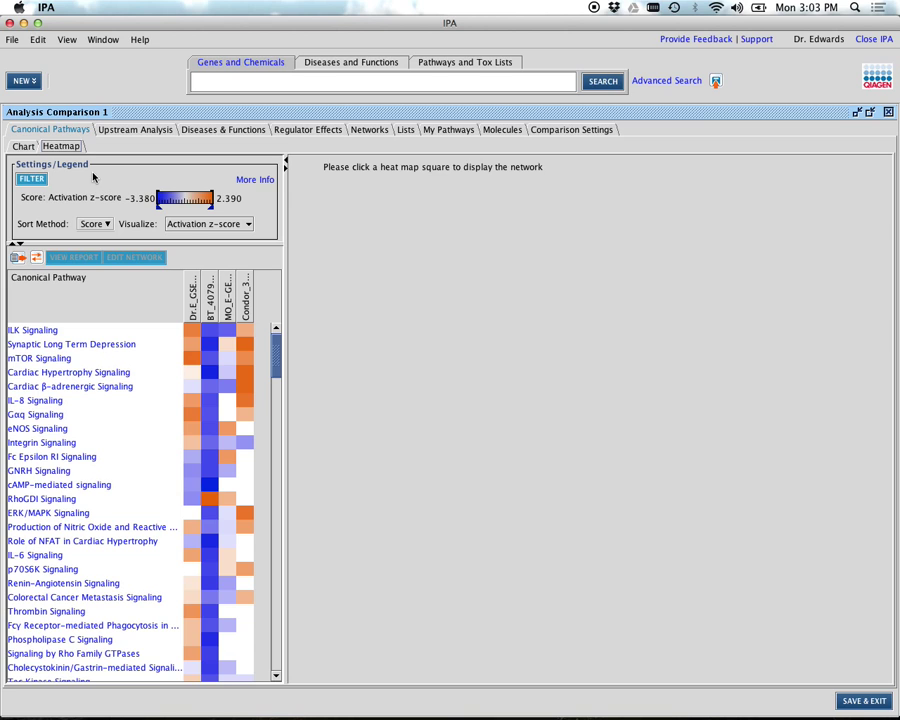
mouse_move(196, 300)
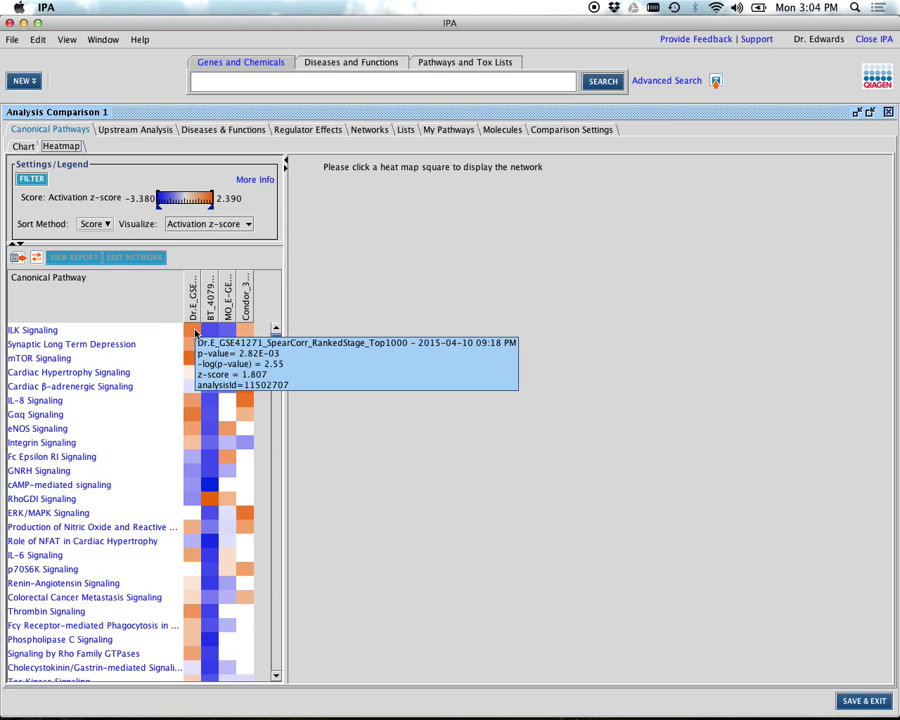
mouse_move(210, 300)
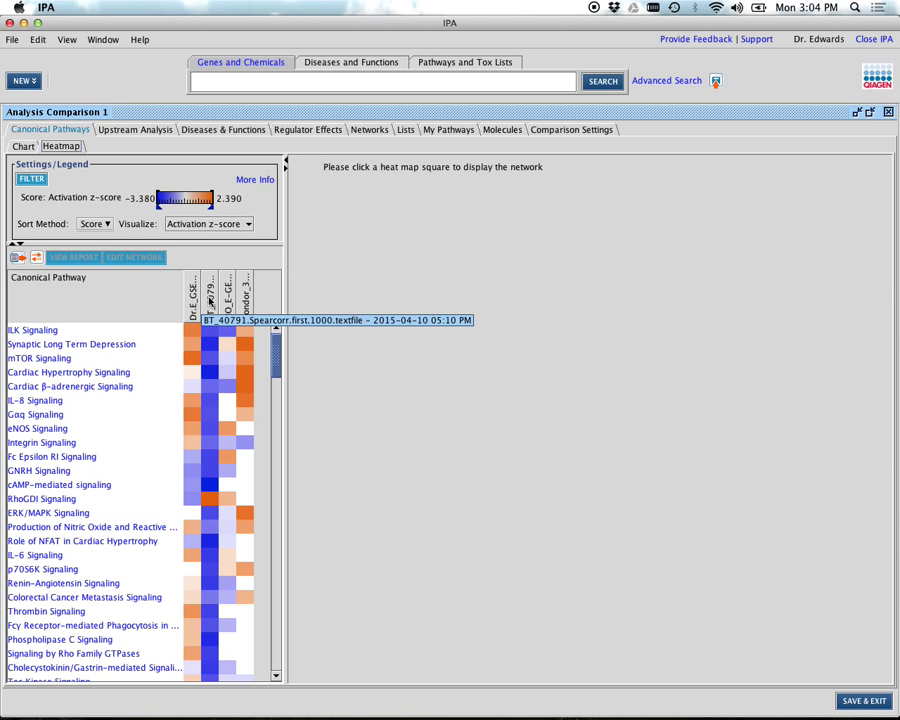
mouse_move(228, 300)
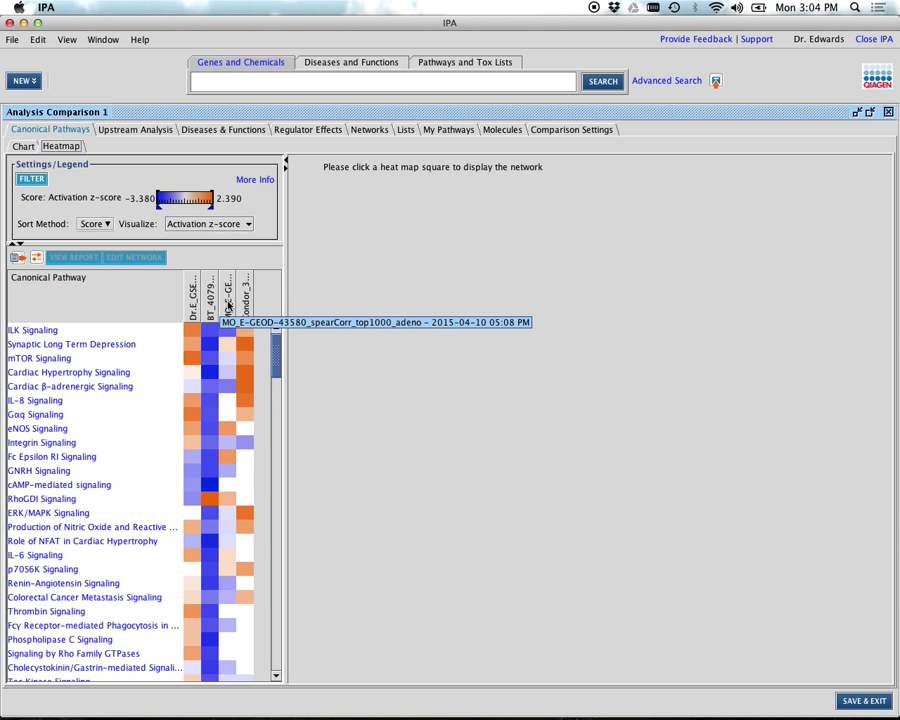
mouse_move(248, 300)
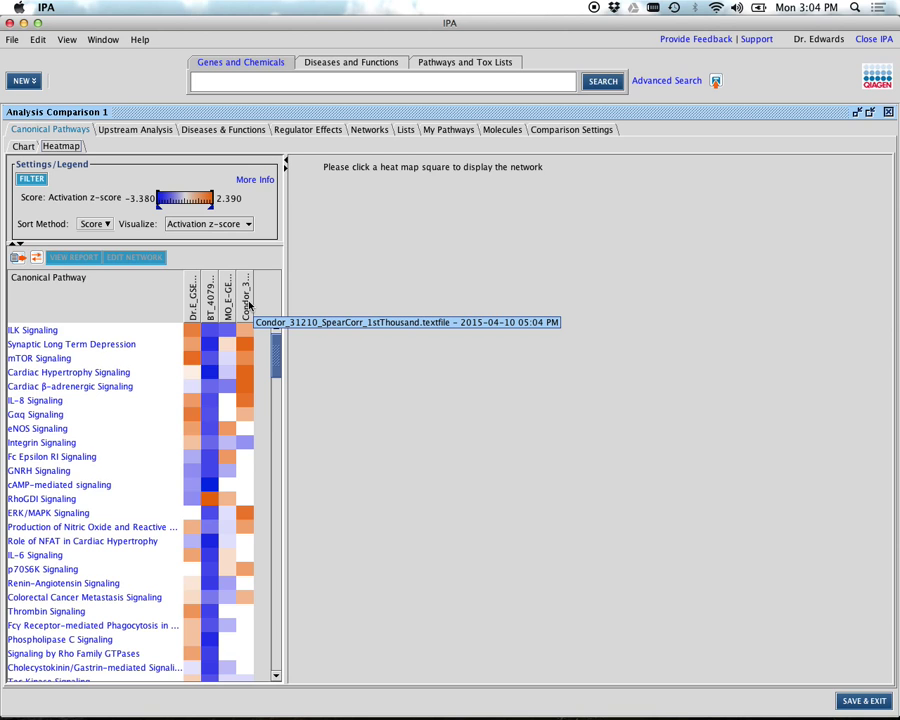
mouse_move(212, 356)
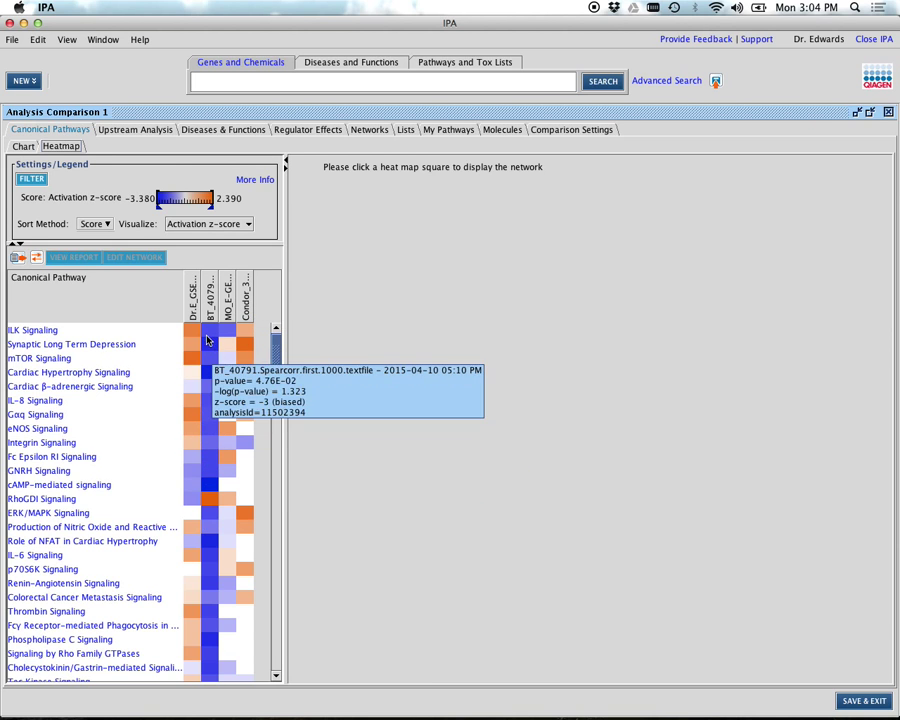
mouse_move(196, 418)
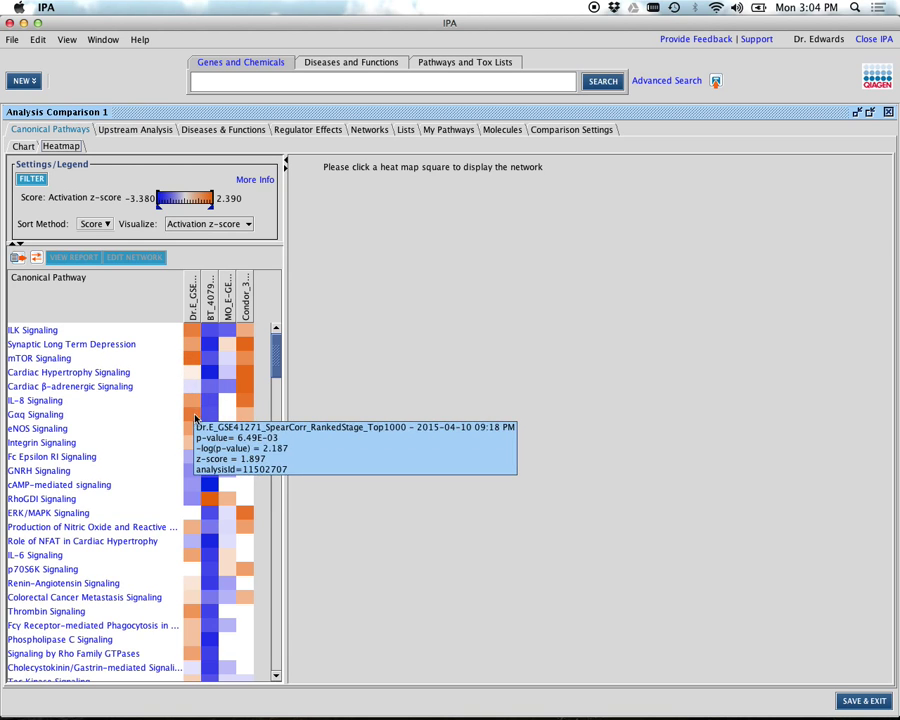
- Scroll the Canonical Pathways heatmap to inspect p-values and activation z-scores per analysis
scroll(down, 3)
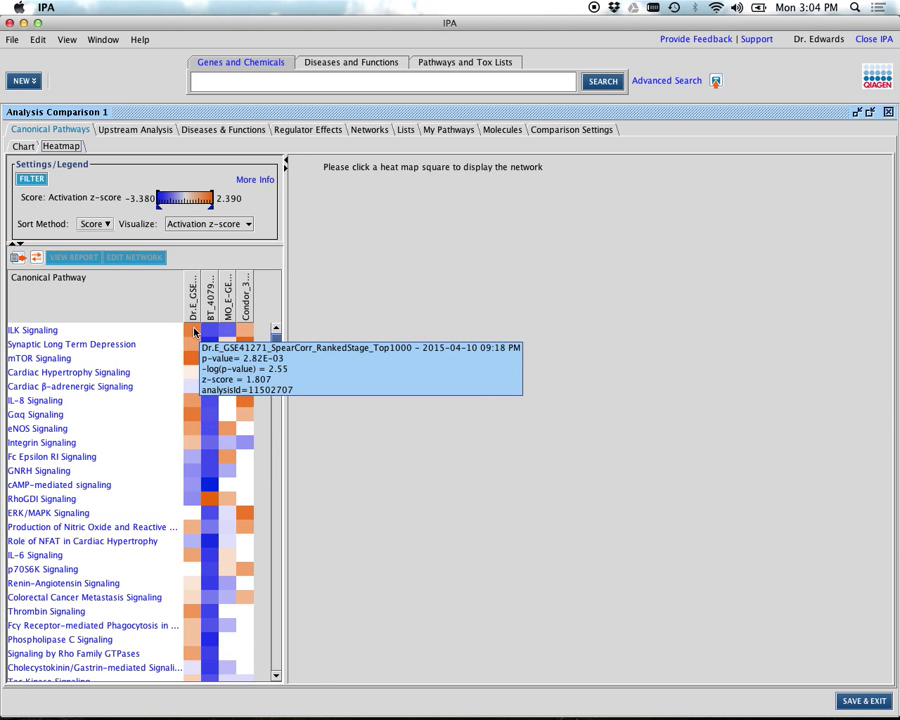
mouse_move(248, 330)
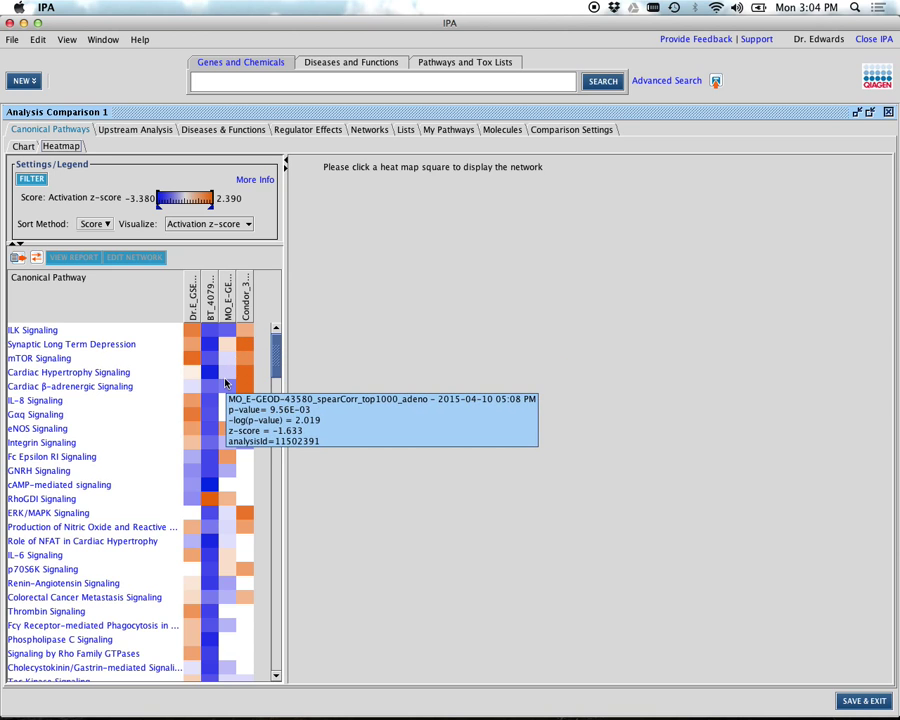
mouse_move(216, 480)
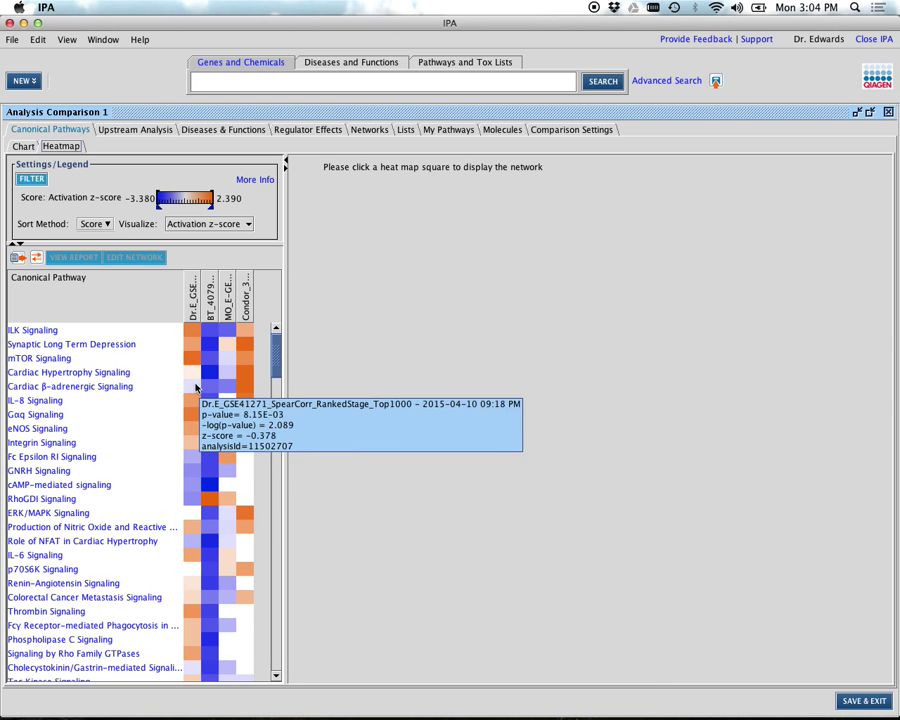
mouse_move(212, 392)
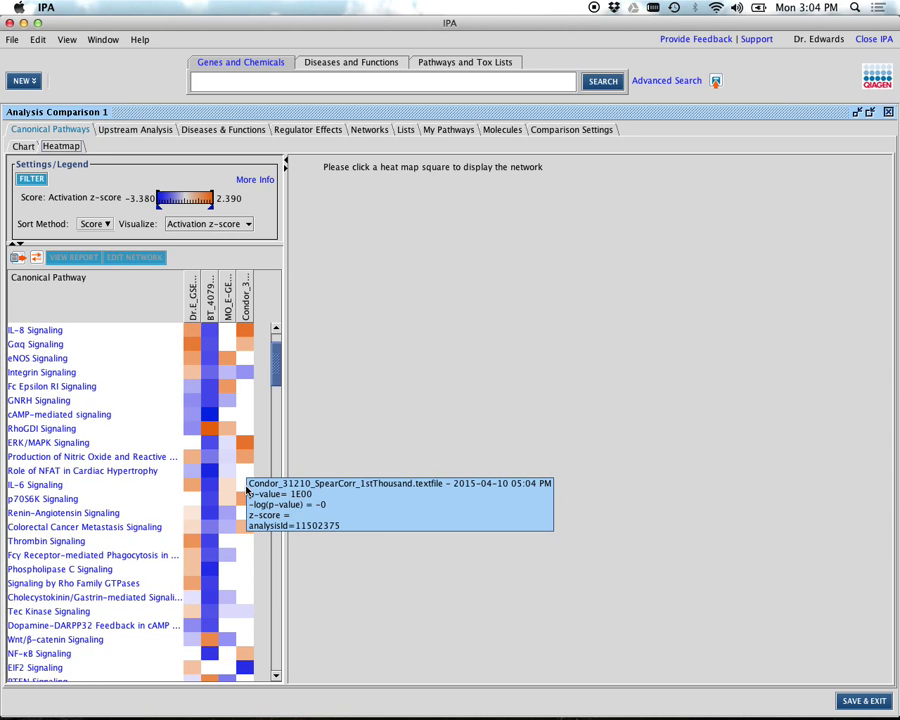
scroll(down, 3)
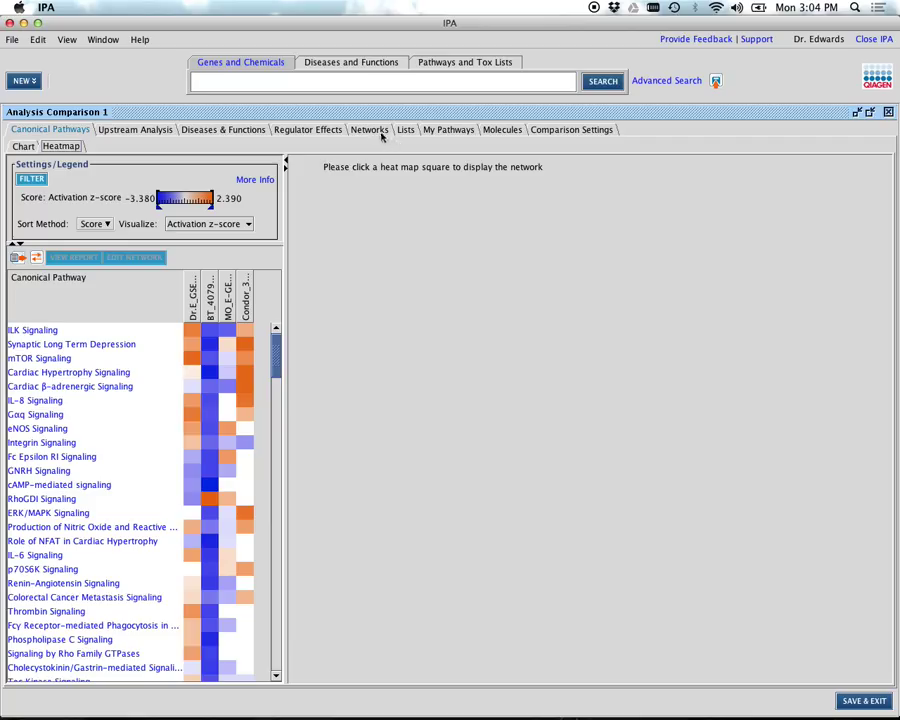
- Review the Diseases & Functions heatmap across the four lung cancer analyses
click(218, 128)
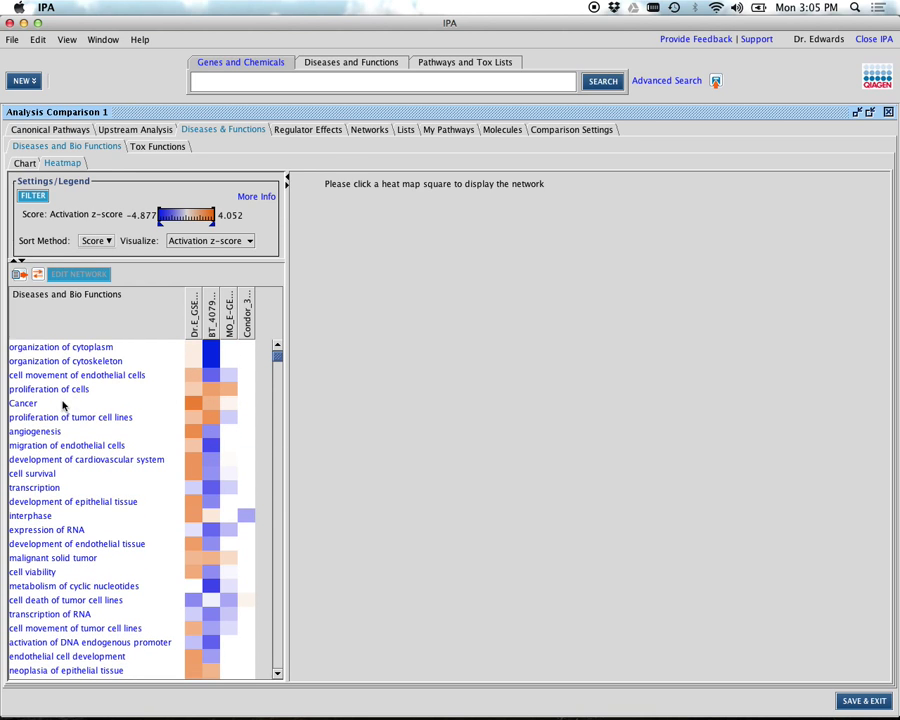
mouse_move(184, 392)
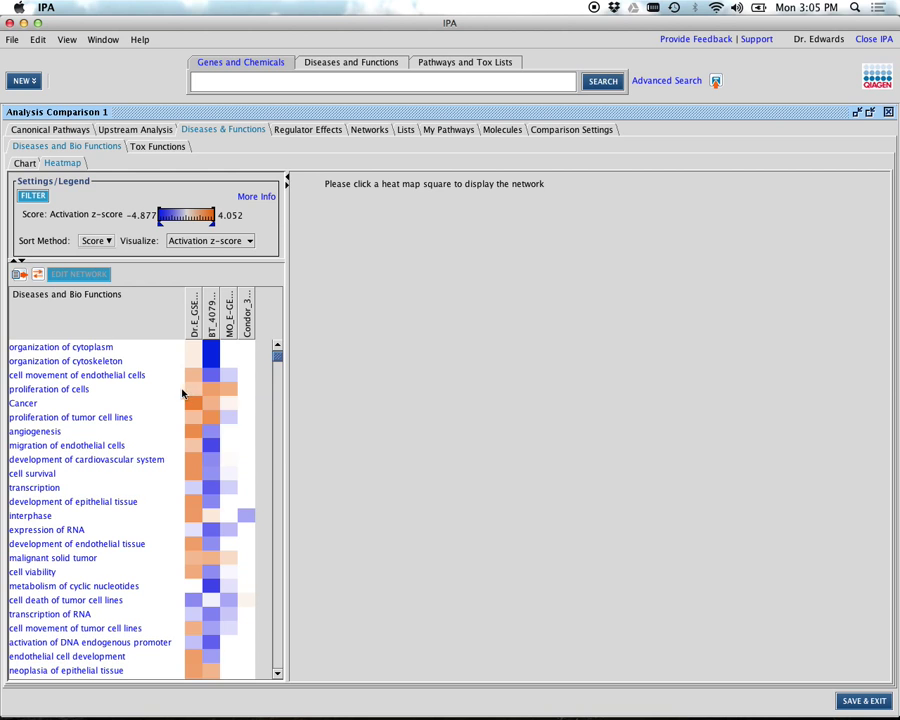
mouse_move(252, 390)
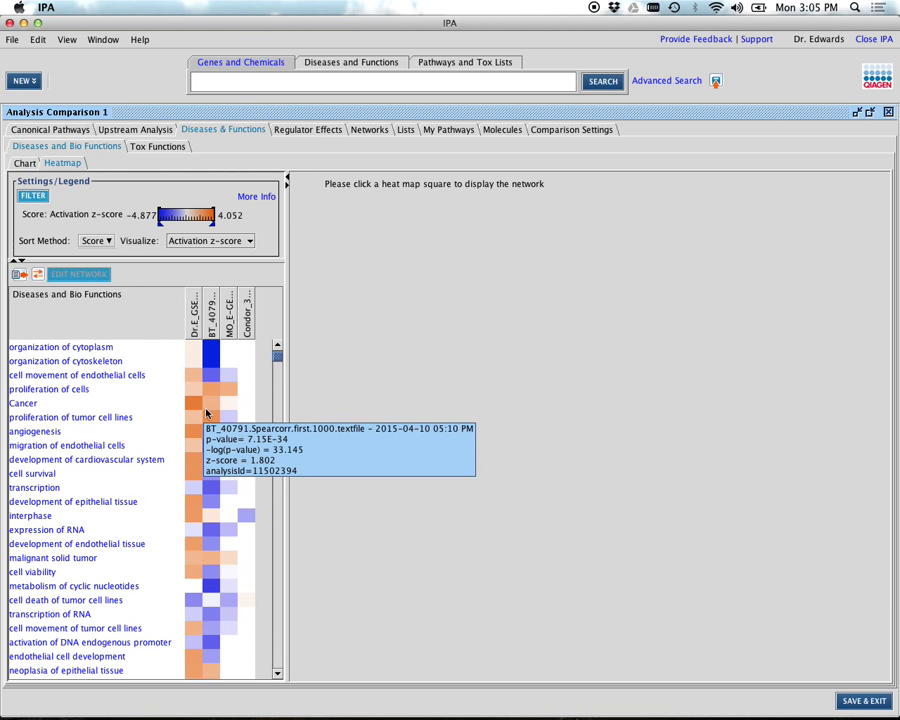
mouse_move(208, 412)
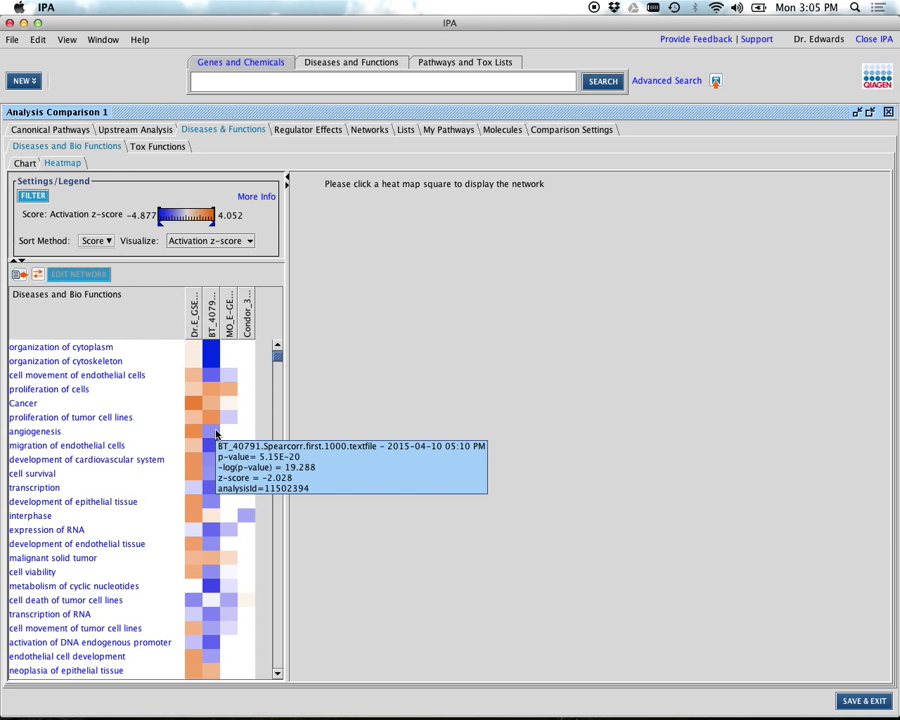
mouse_move(216, 414)
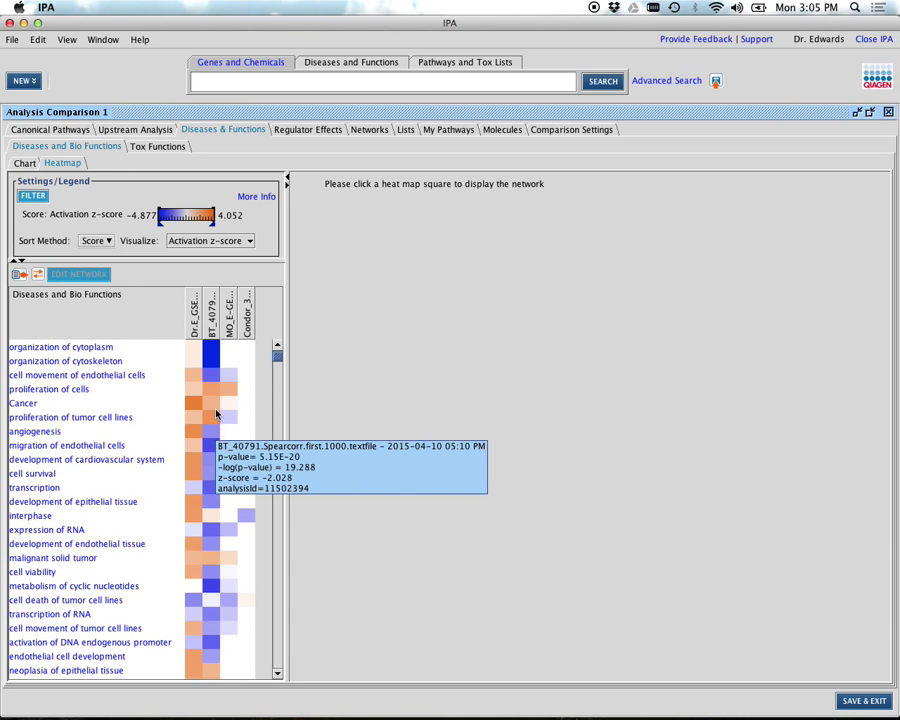
mouse_move(190, 470)
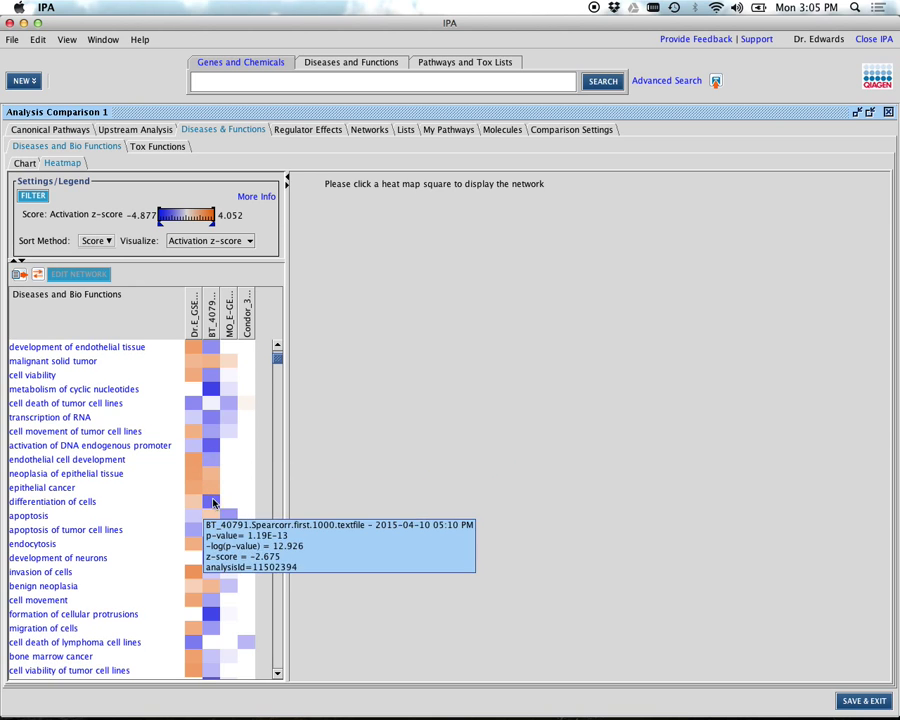
scroll(down, 3)
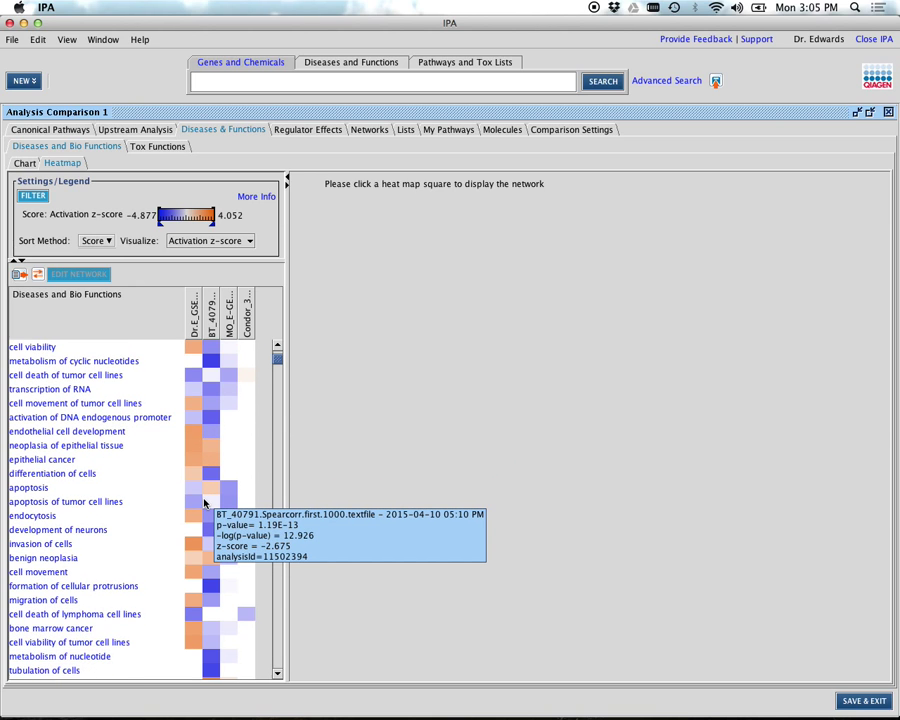
scroll(down, 3)
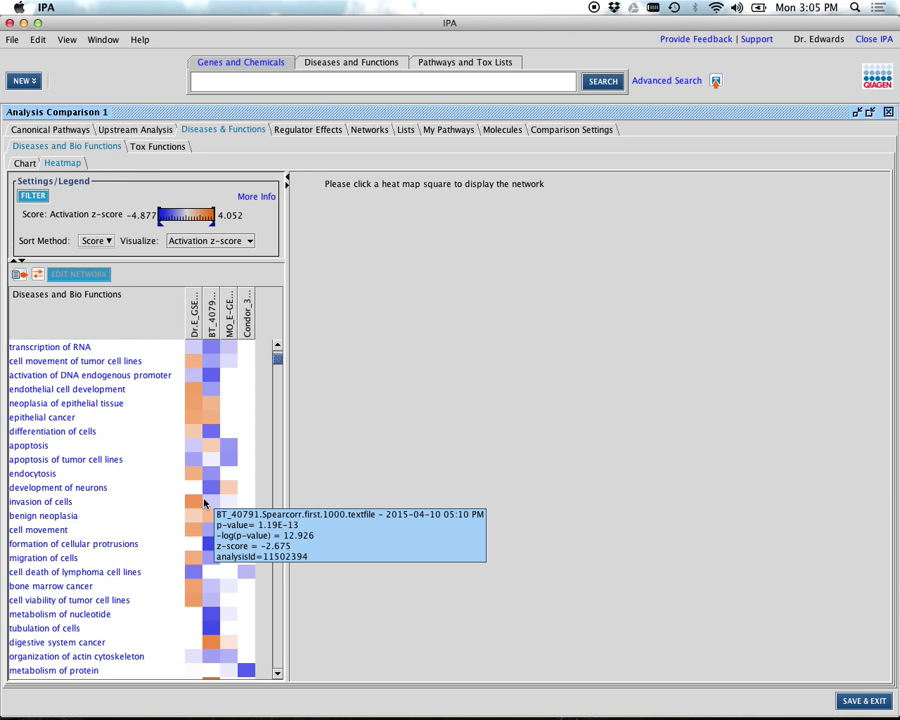
scroll(down, 3)
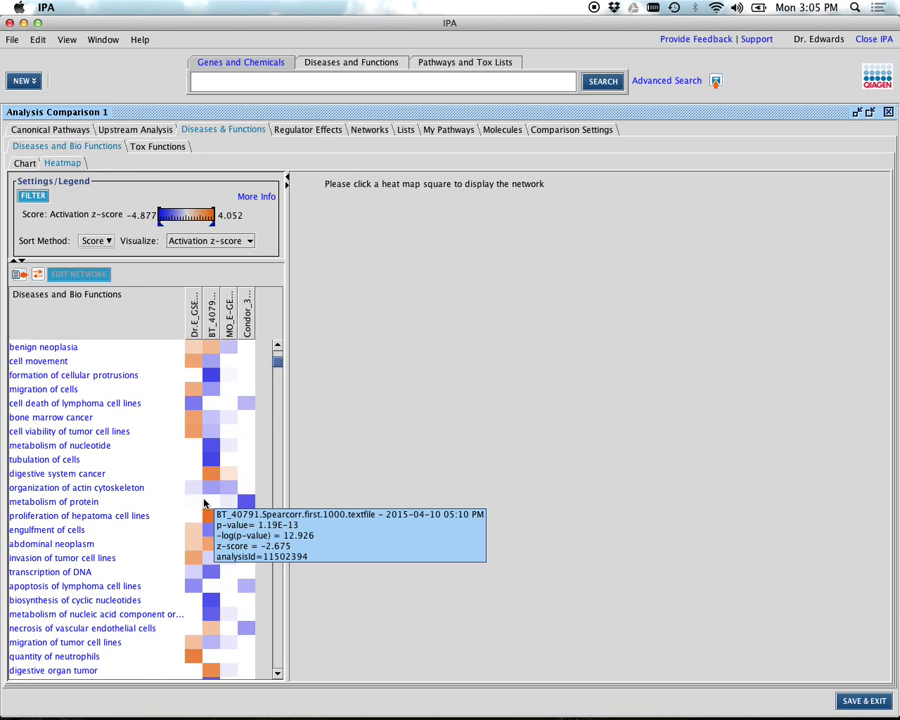
scroll(down, 3)
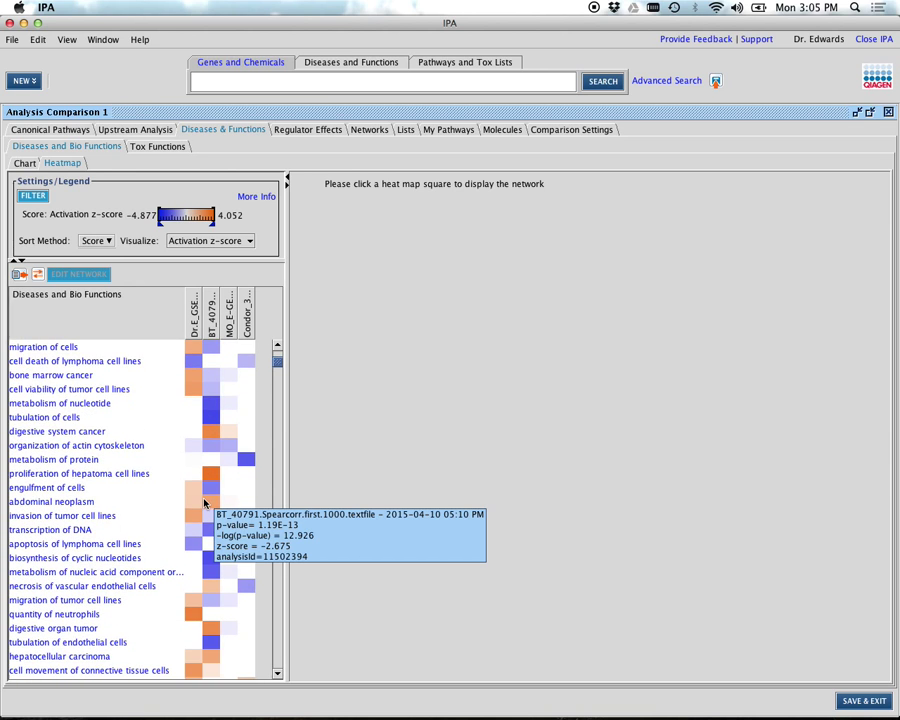
scroll(down, 3)
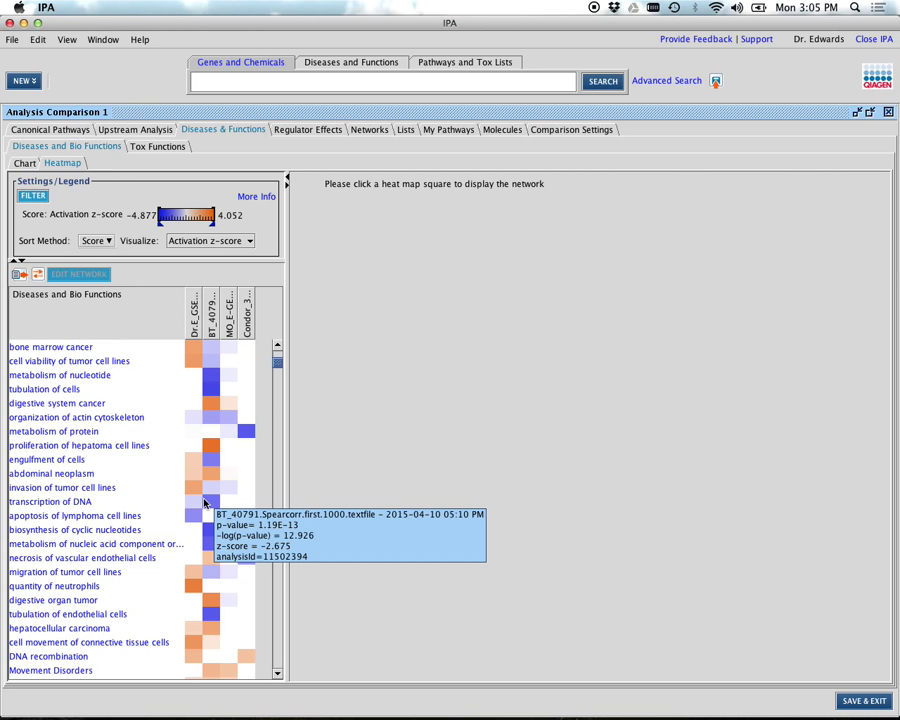
mouse_move(148, 256)
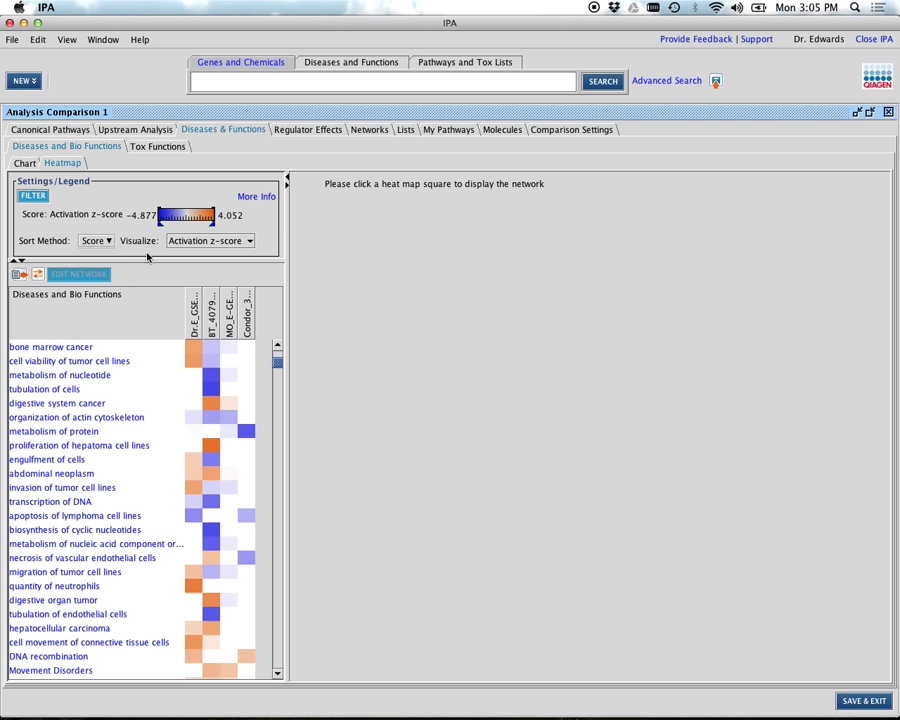
- Show Diseases & Functions as a bar chart with its categories, p-values and z-scores table
click(24, 164)
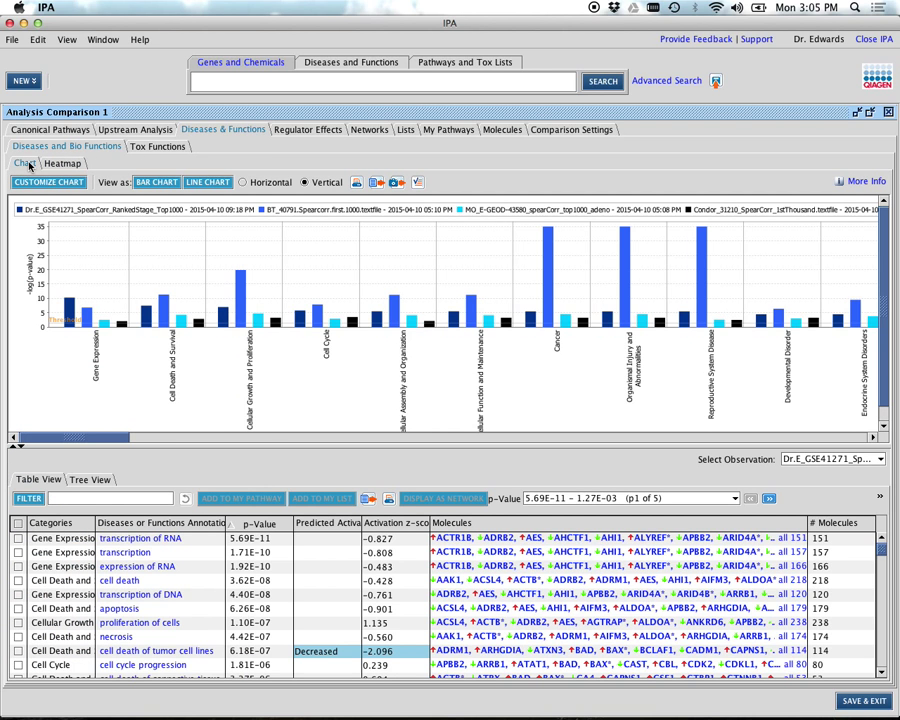
mouse_move(314, 246)
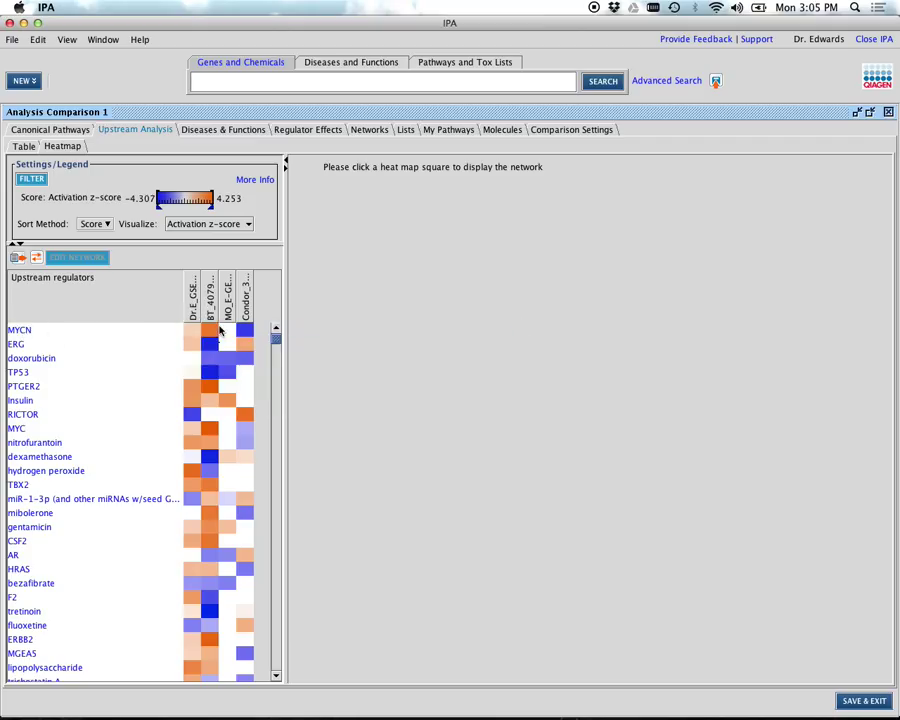
mouse_move(236, 332)
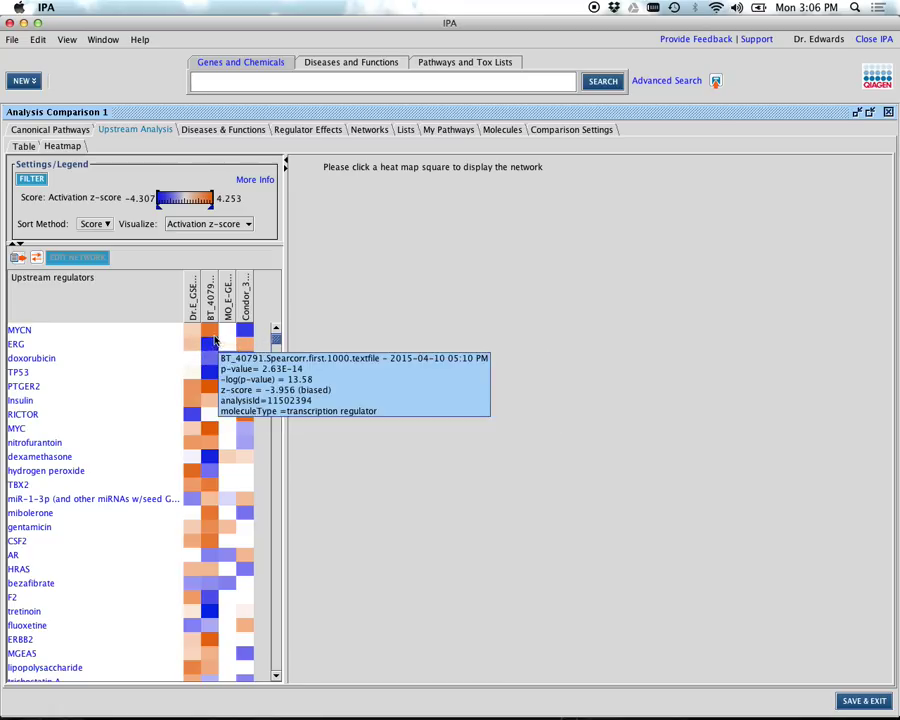
scroll(down, 3)
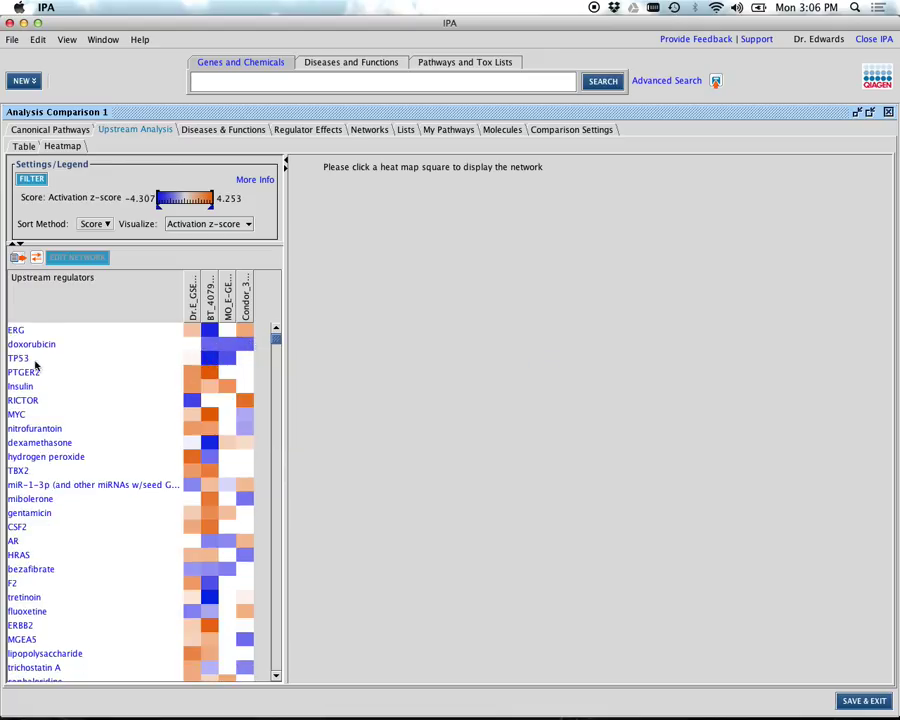
mouse_move(236, 358)
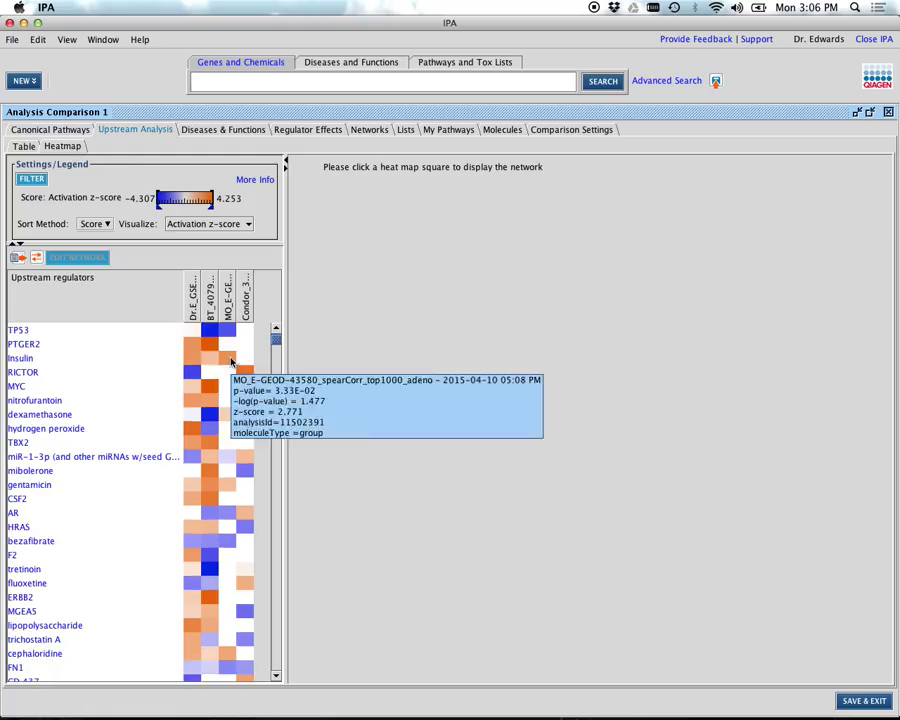
mouse_move(192, 358)
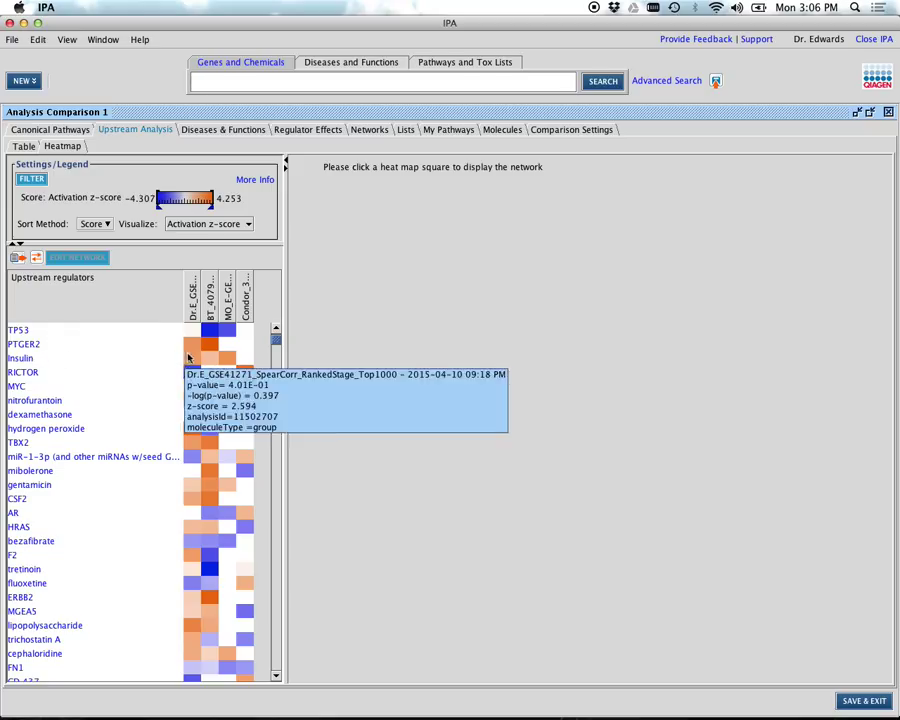
mouse_move(200, 350)
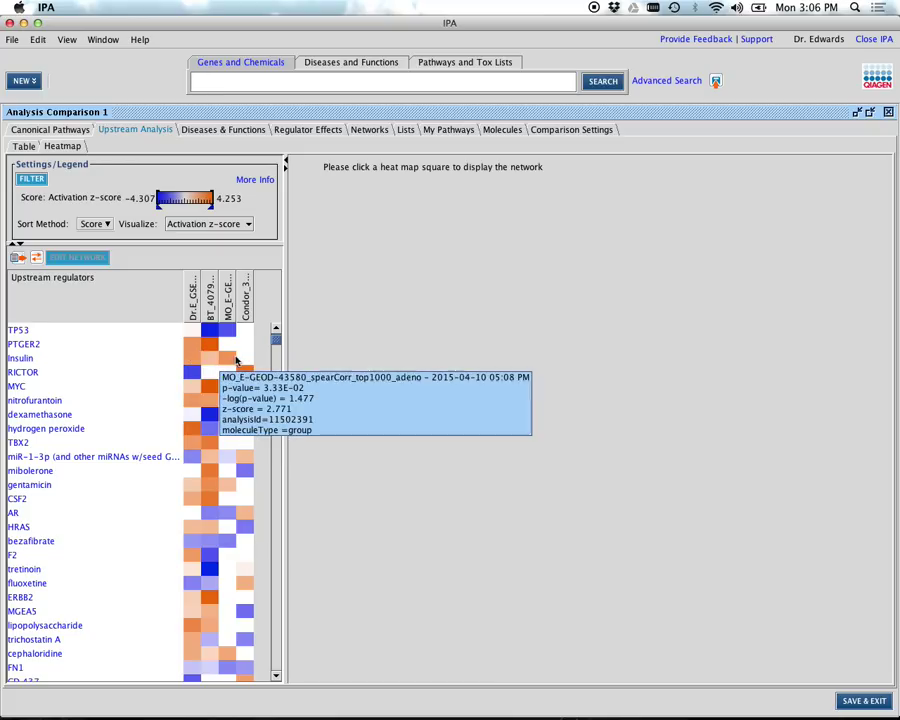
mouse_move(210, 414)
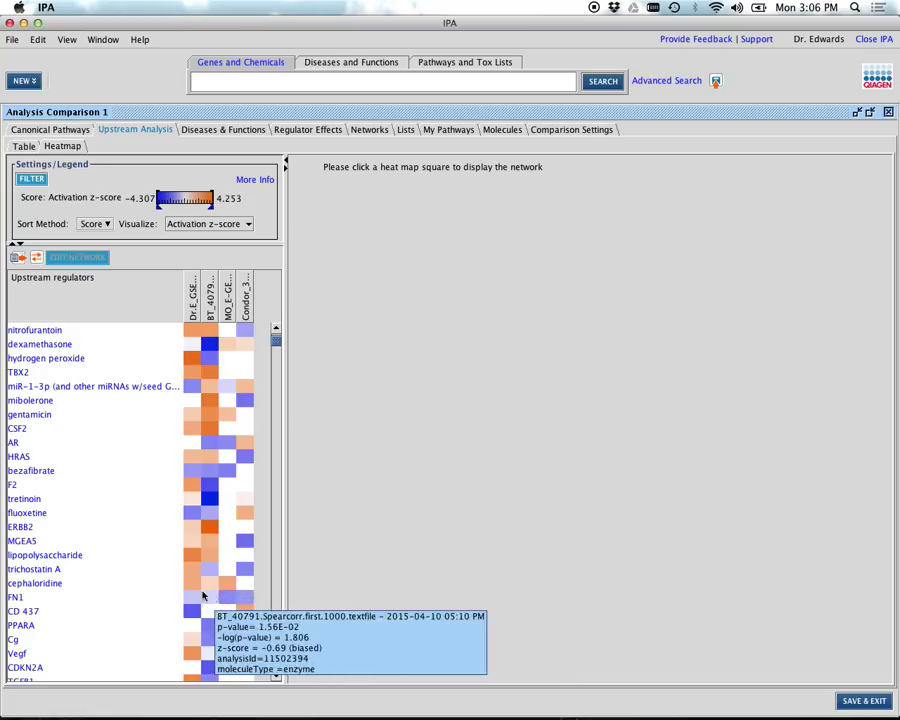
mouse_move(208, 468)
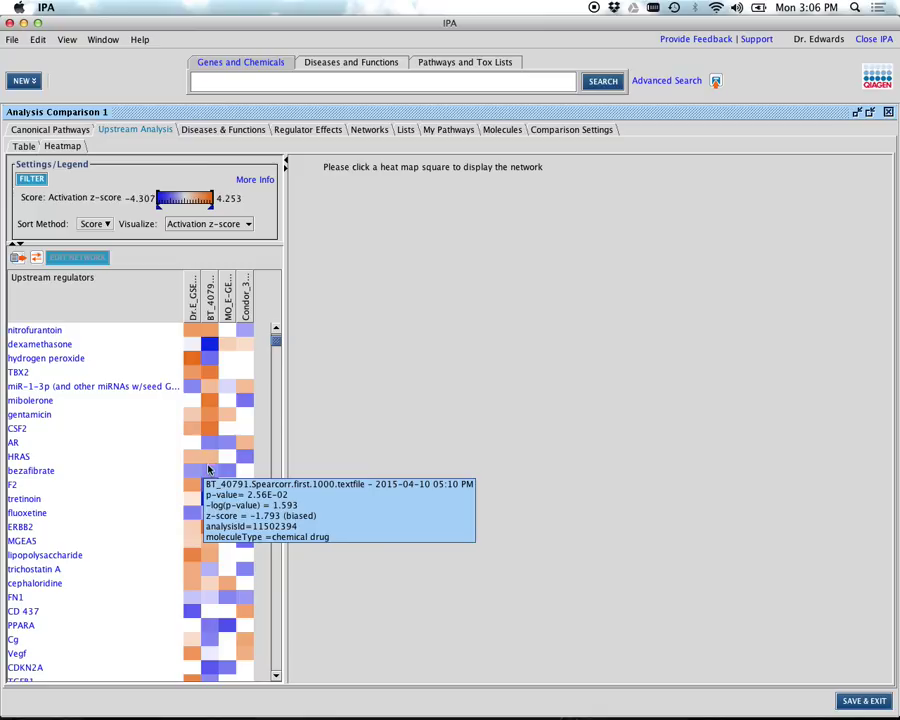